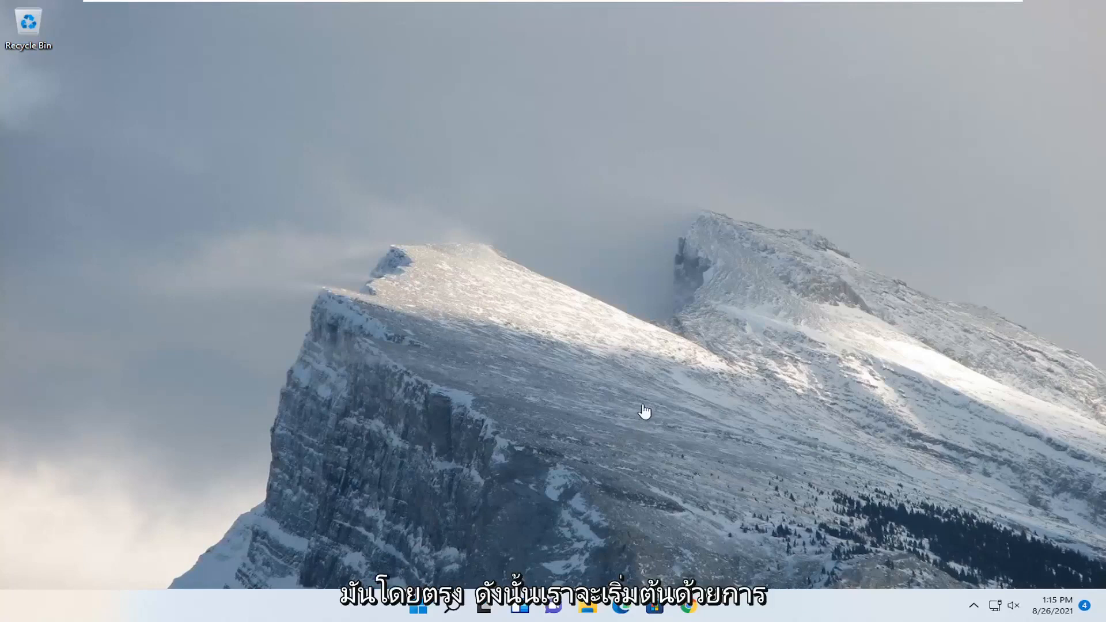
Search for "settings" from the taskbar and launch the Settings app
click(447, 613)
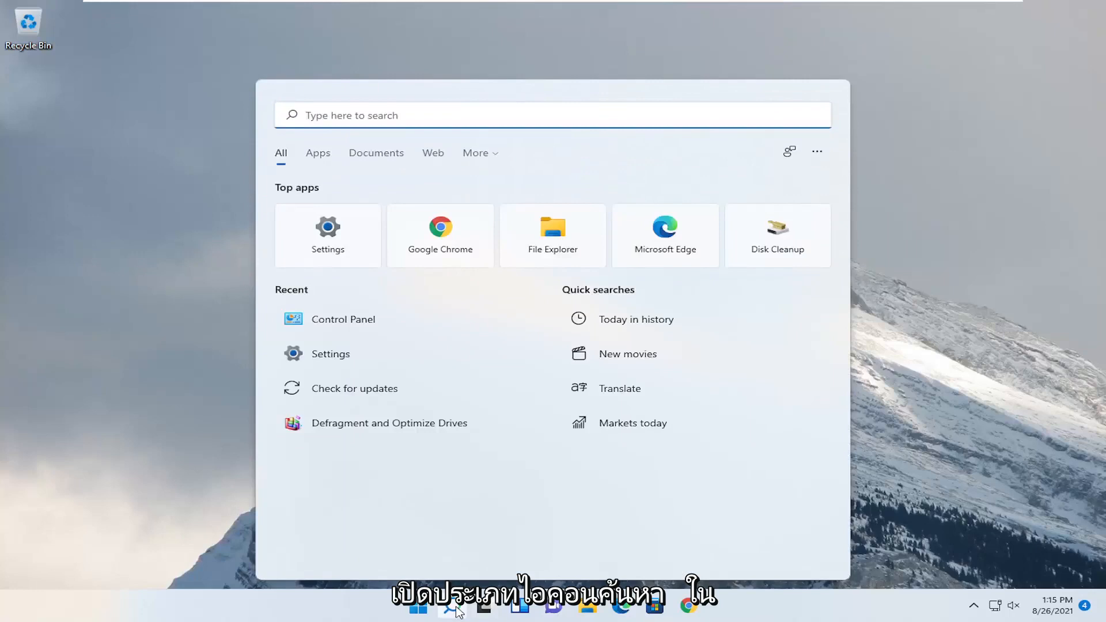
text(settings)
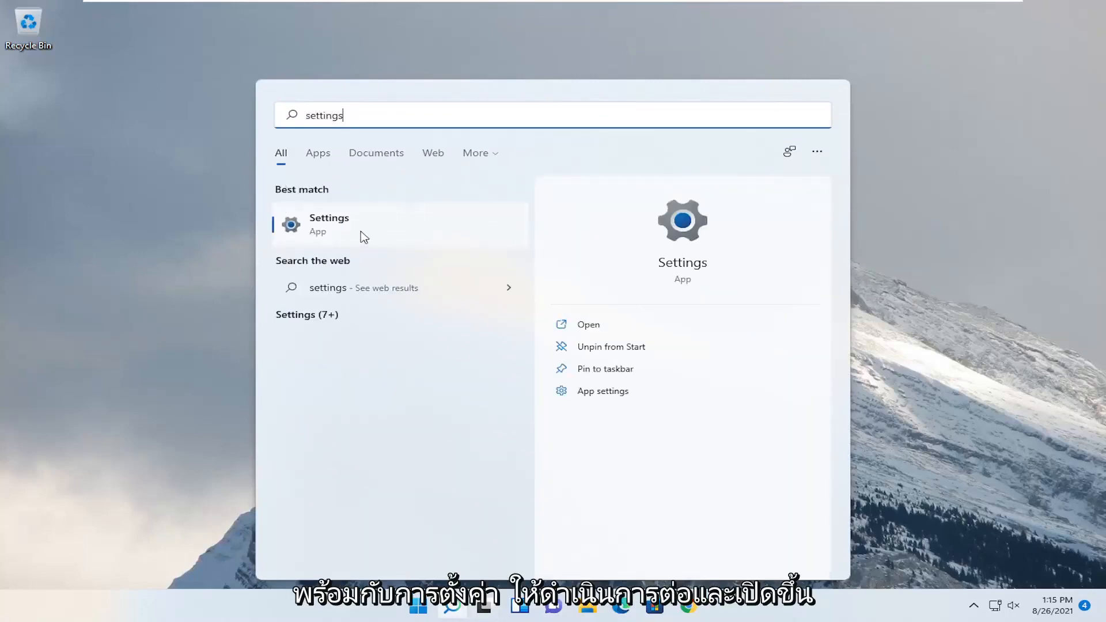
click(352, 224)
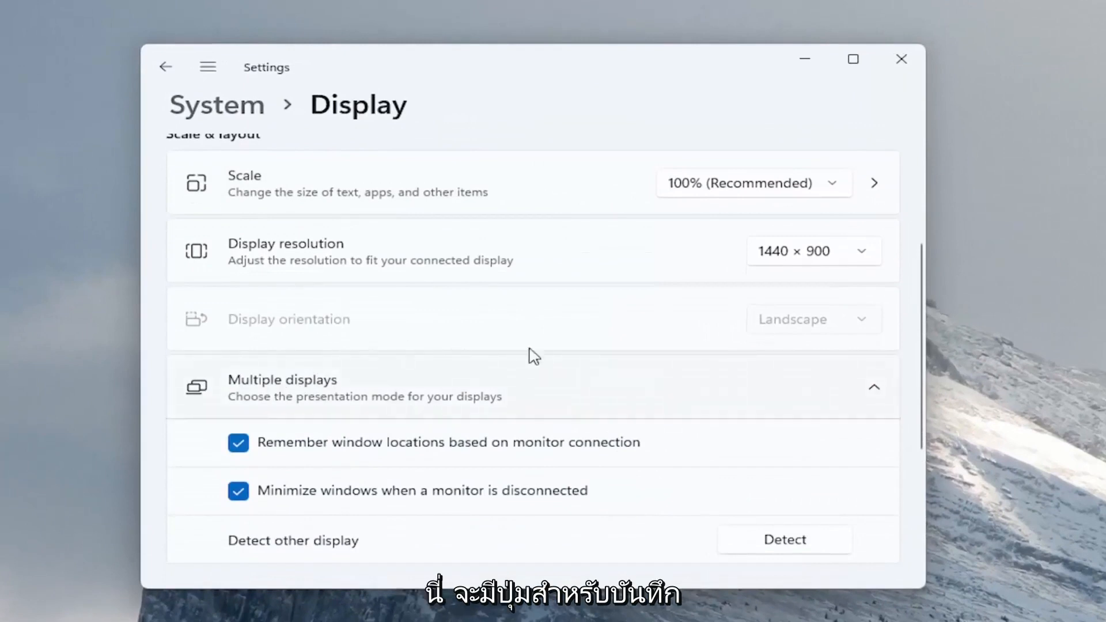
mouse_move(428, 363)
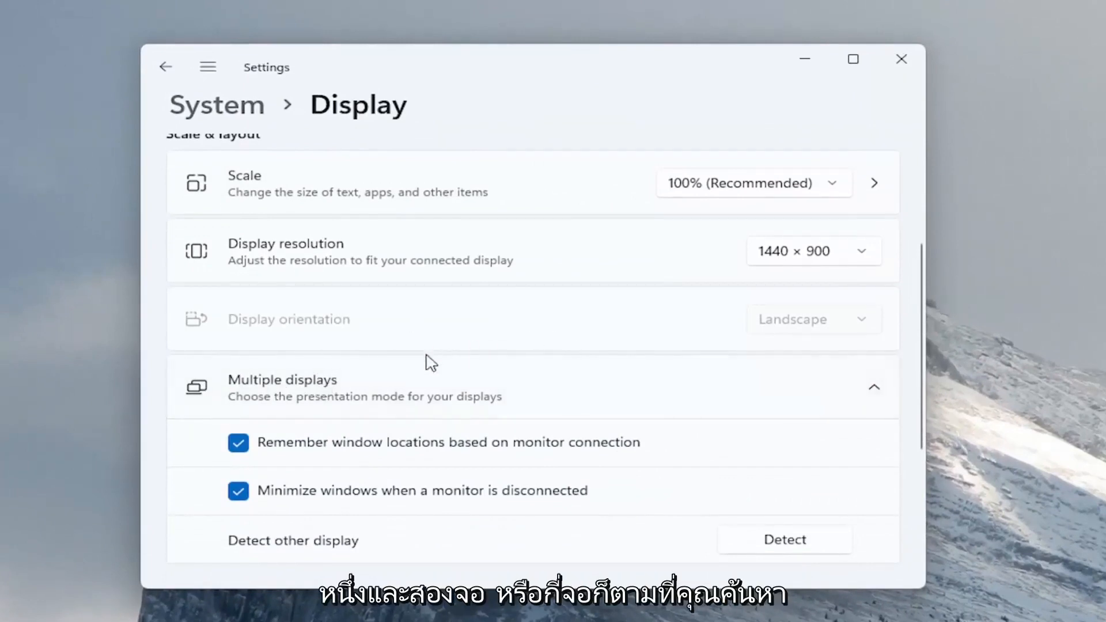
mouse_move(354, 357)
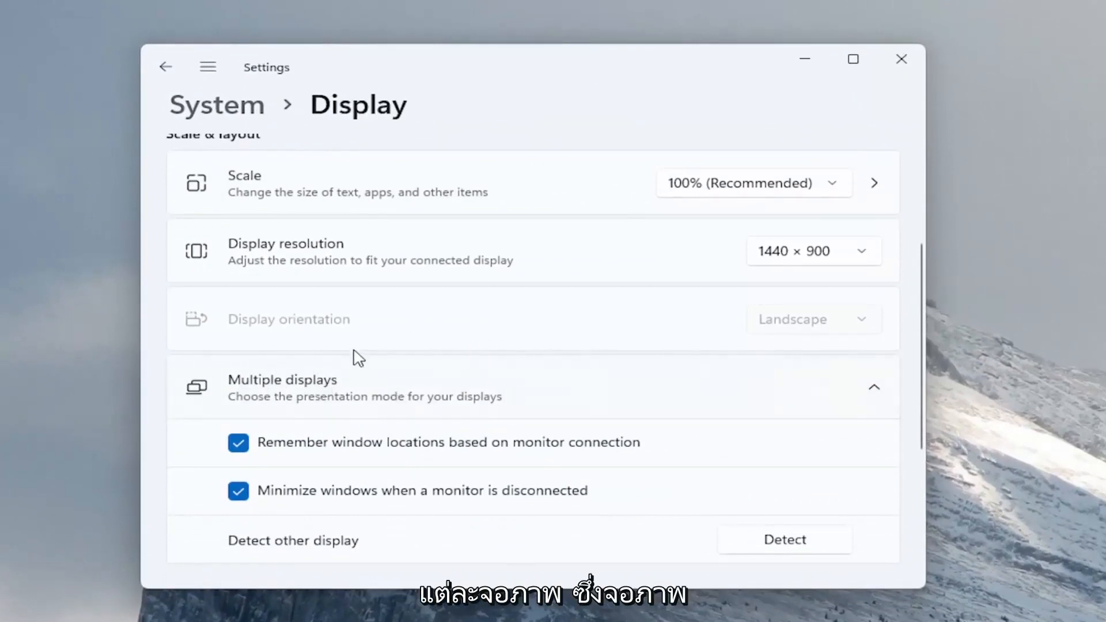
mouse_move(583, 449)
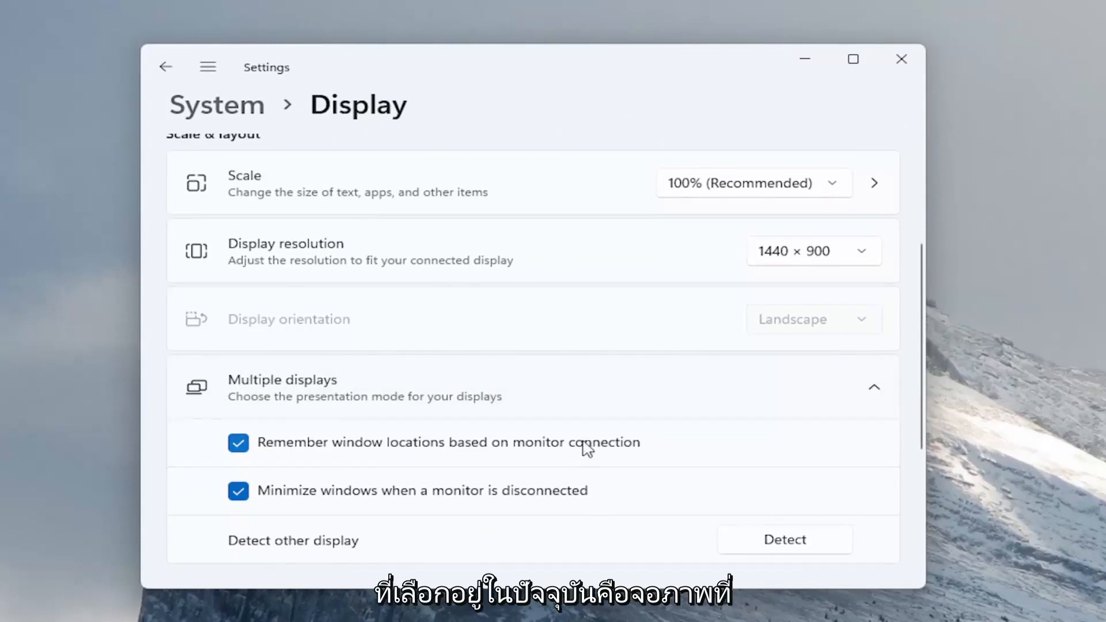
mouse_move(511, 389)
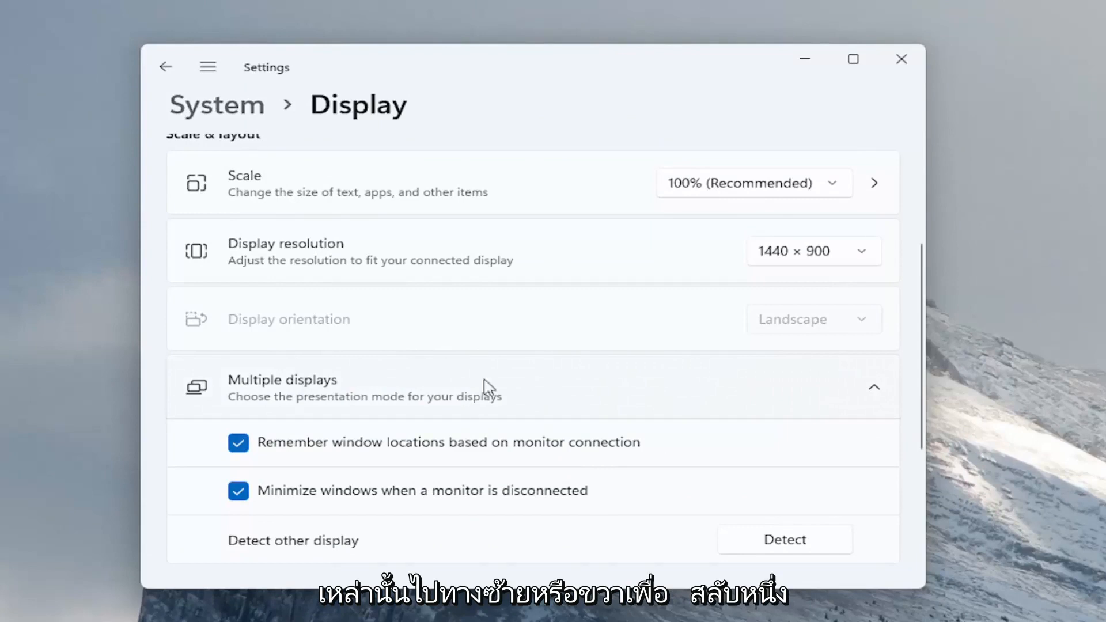
mouse_move(412, 410)
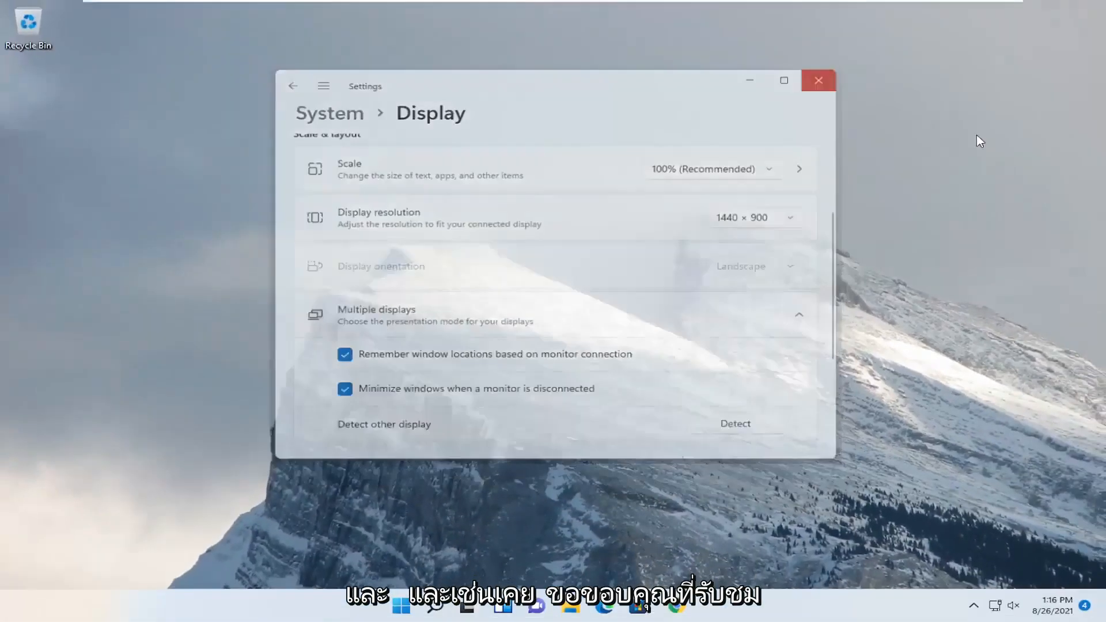
After reviewing Multiple displays on the Display page, close the Settings window
click(820, 81)
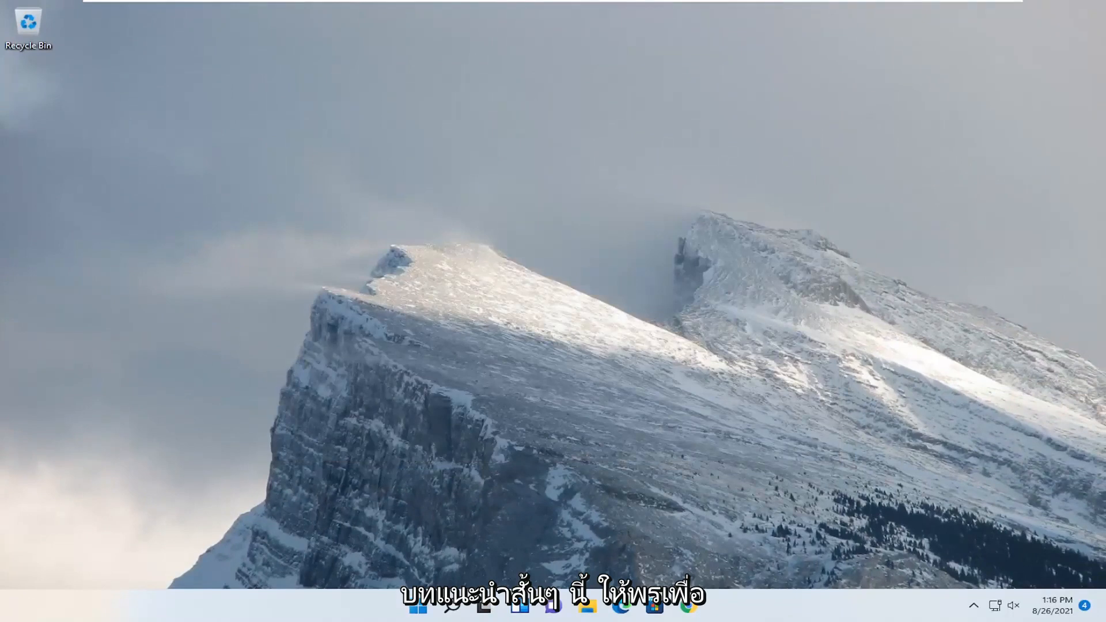